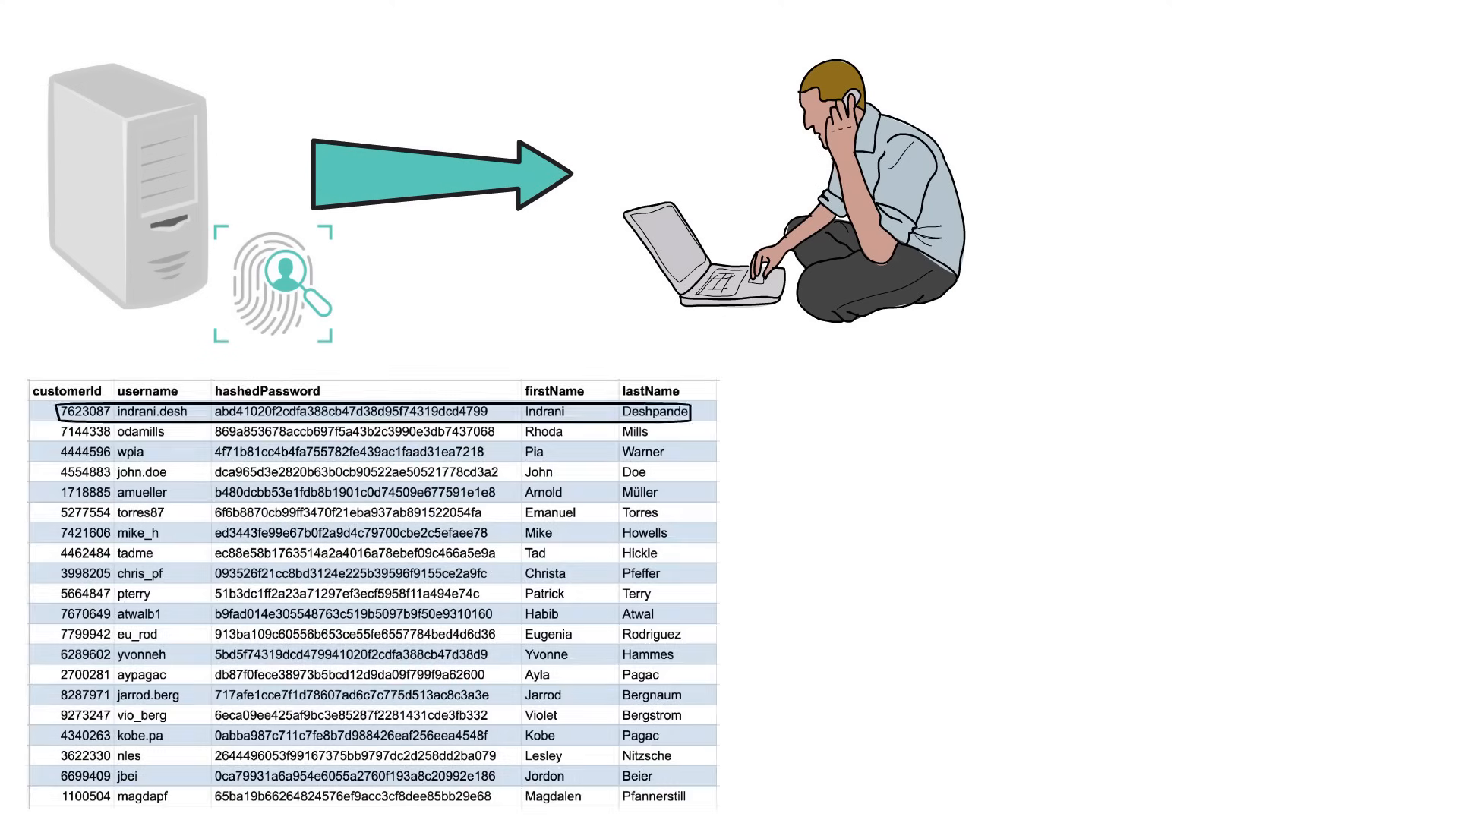
click(373, 453)
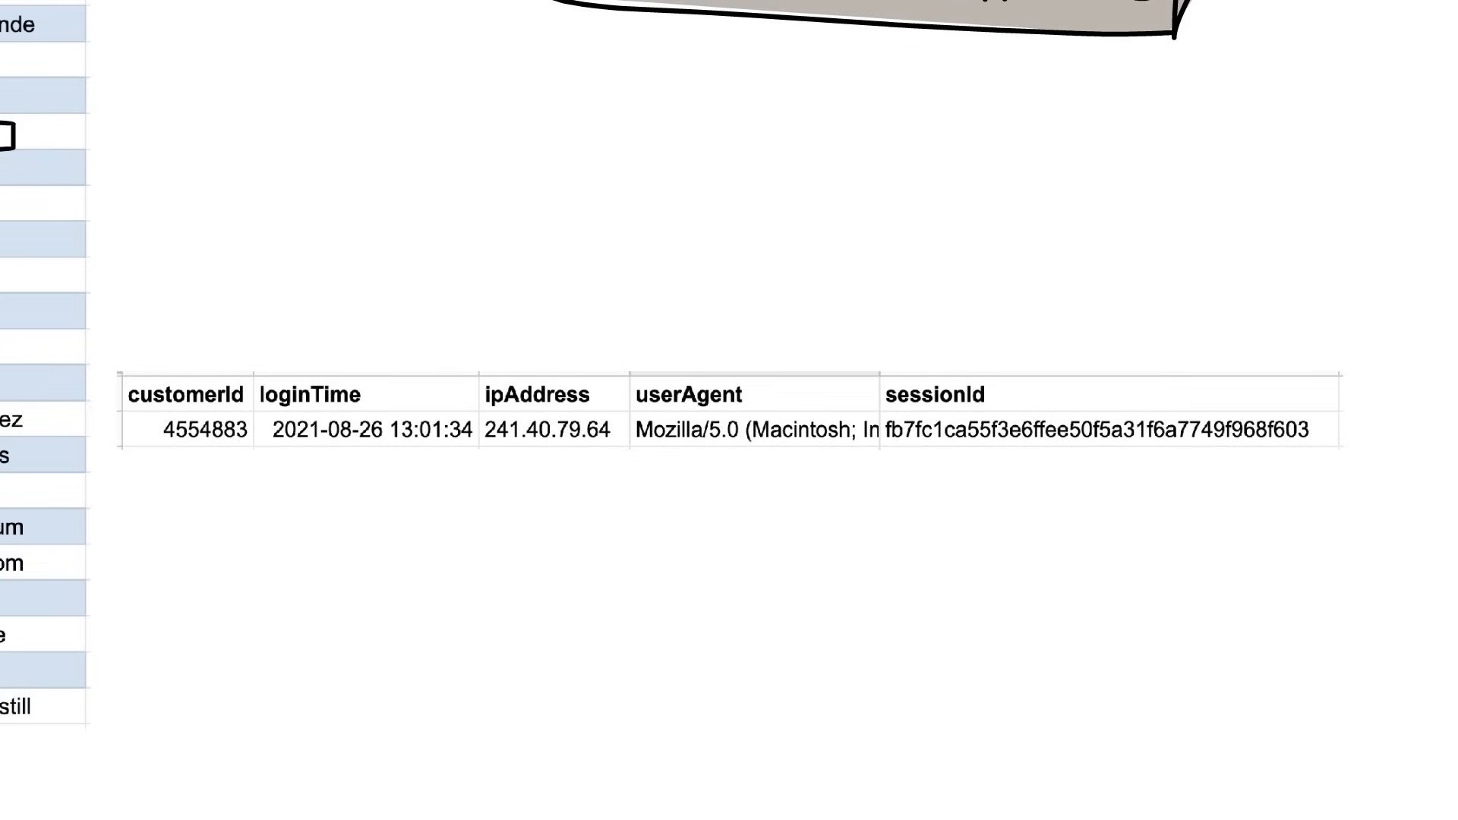
Advance the slides annotating sessionId as the cookie, a random unique identifier issued at login
click(933, 395)
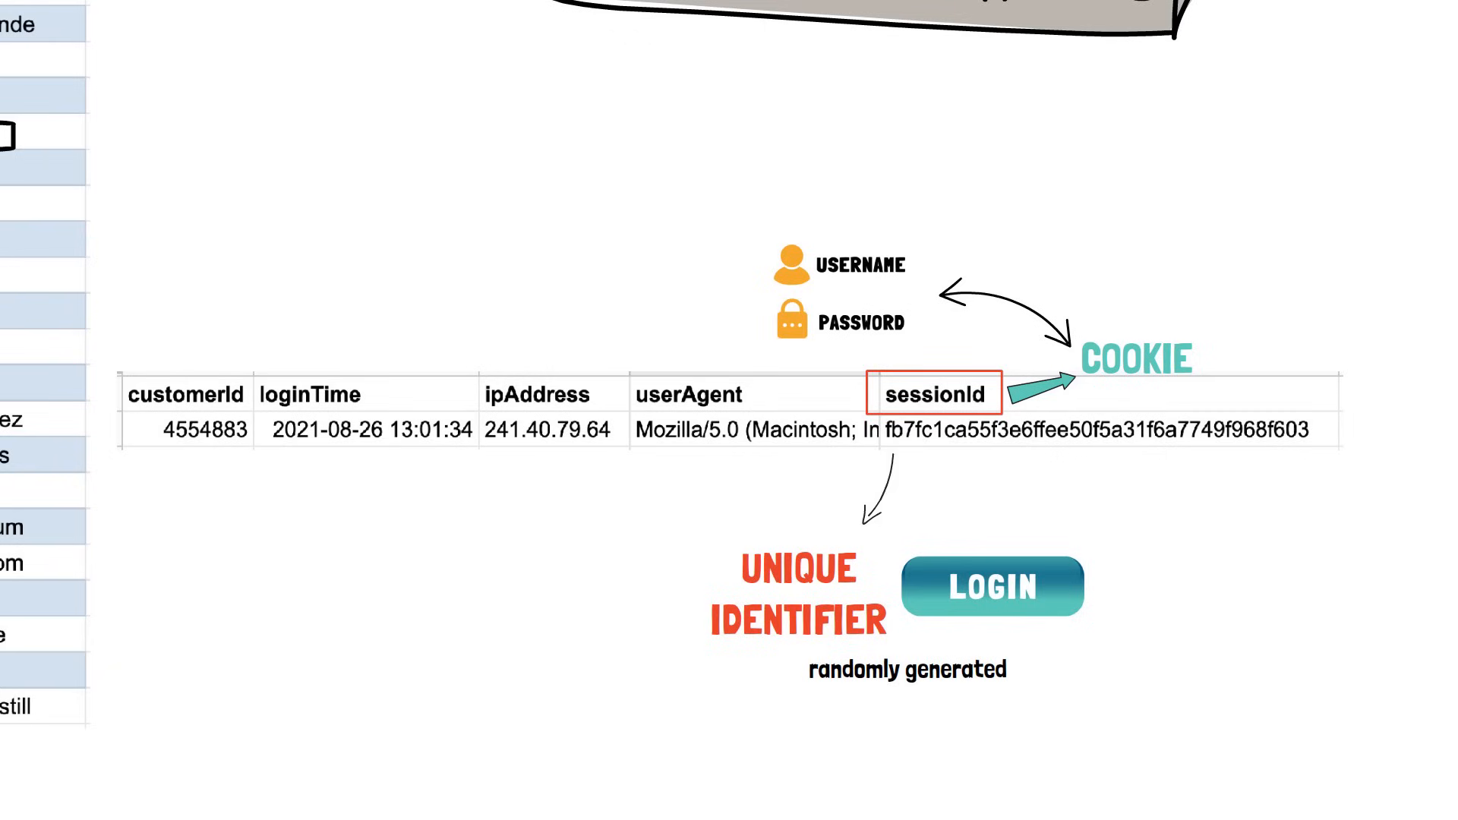
click(1440, 27)
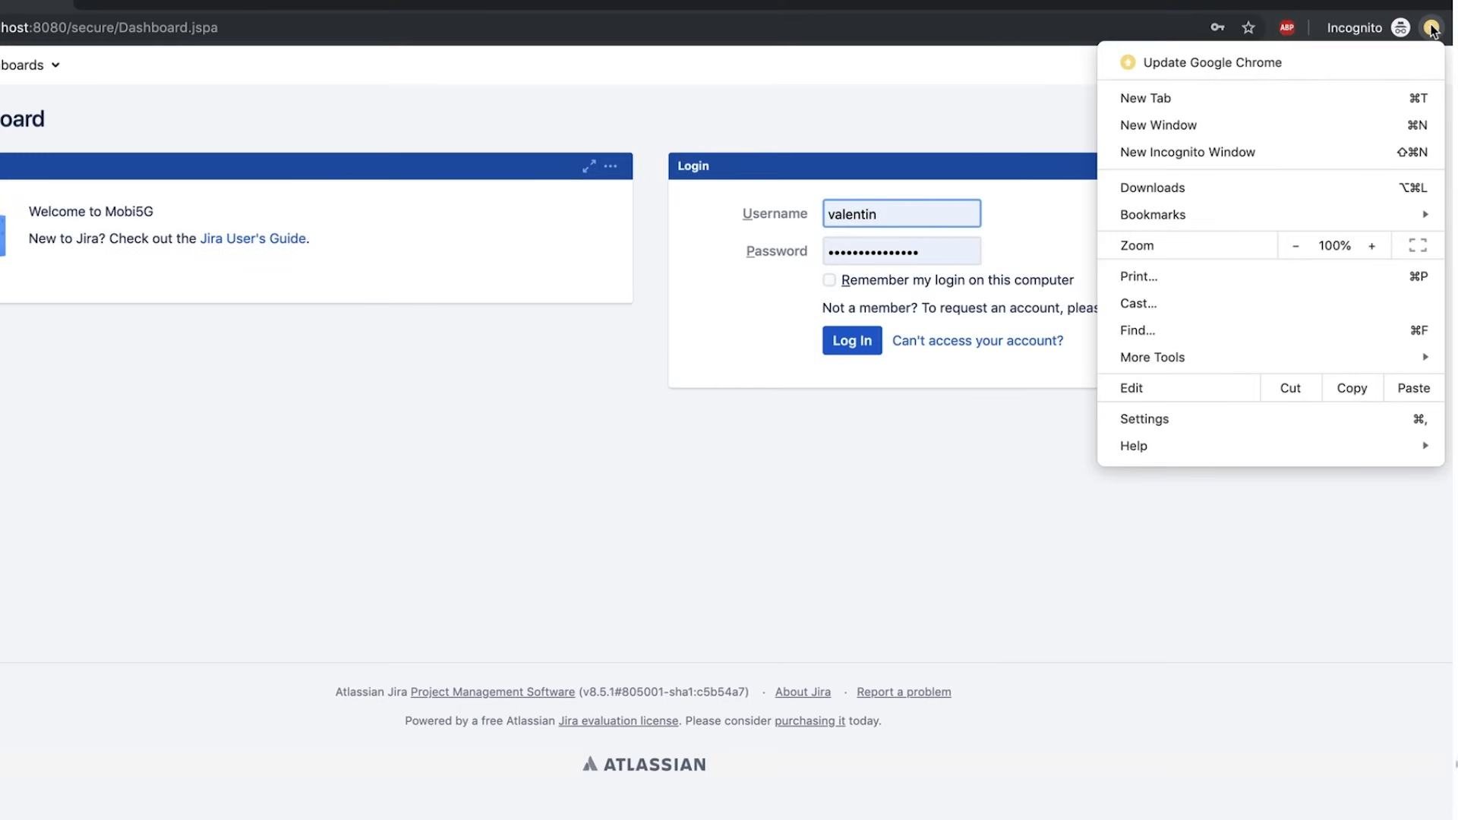
Bring up Chrome DevTools via More Tools and start recording in the Network panel
click(1153, 357)
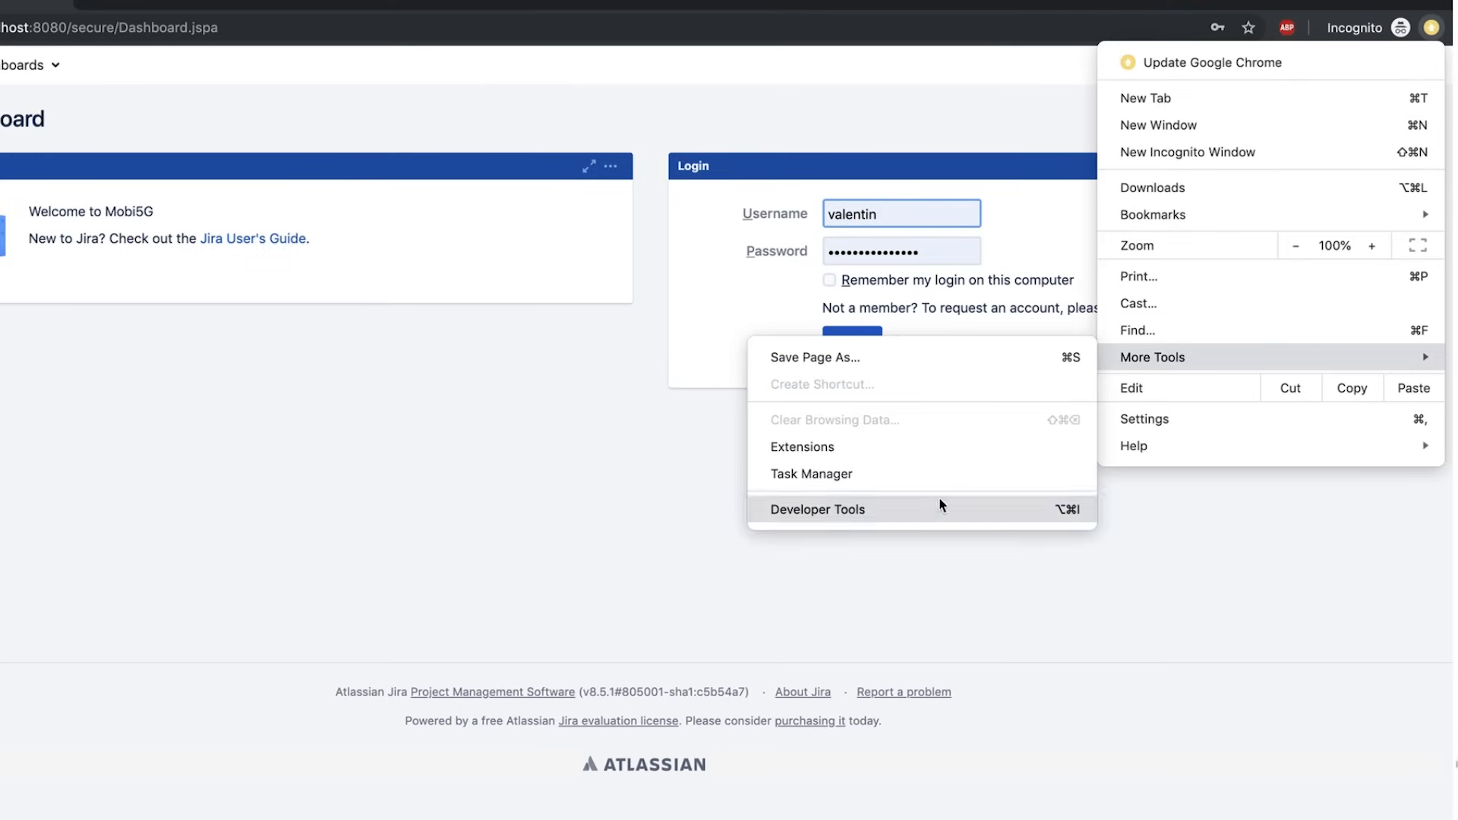
click(819, 509)
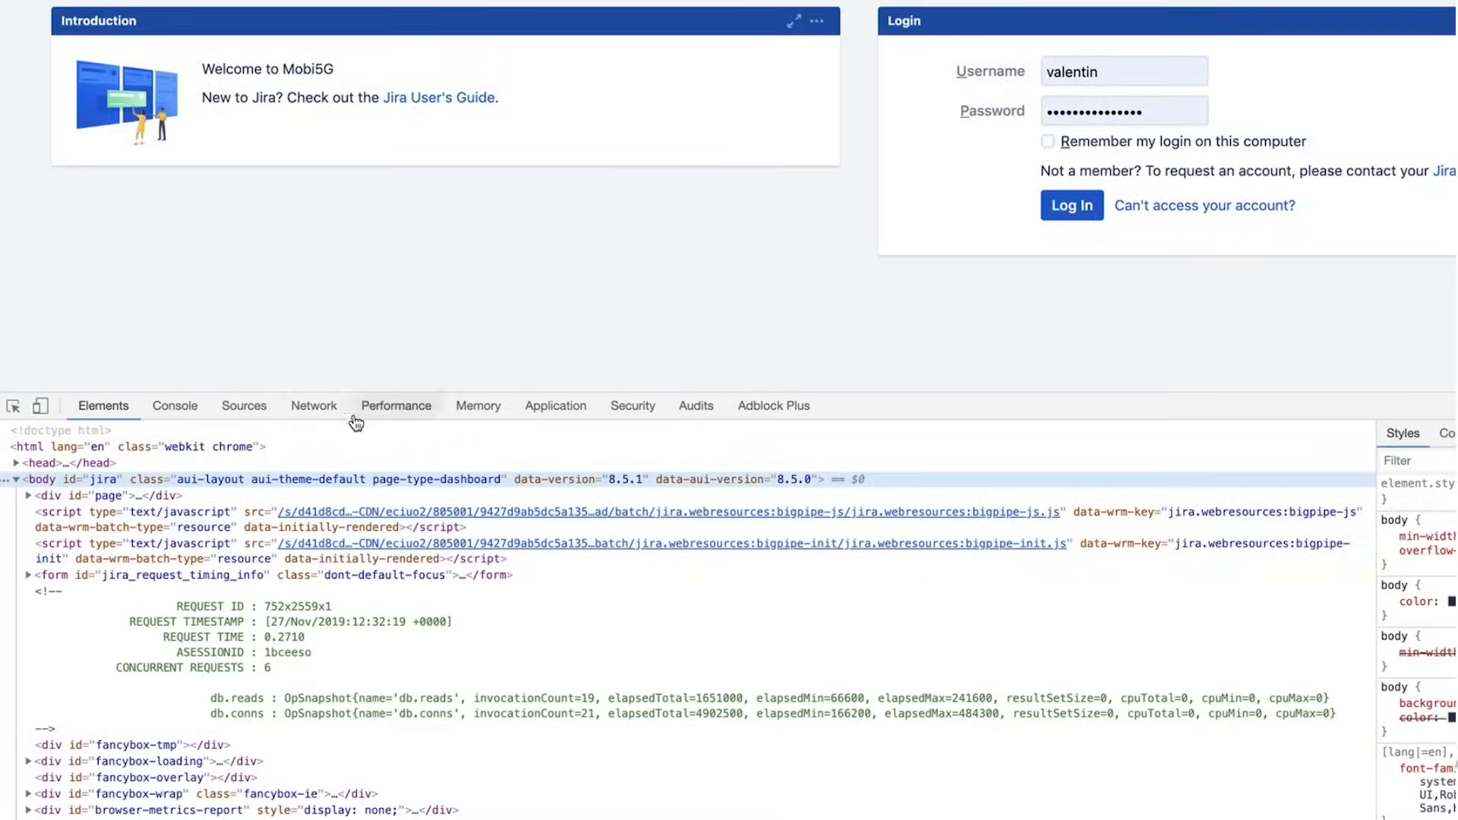
click(313, 406)
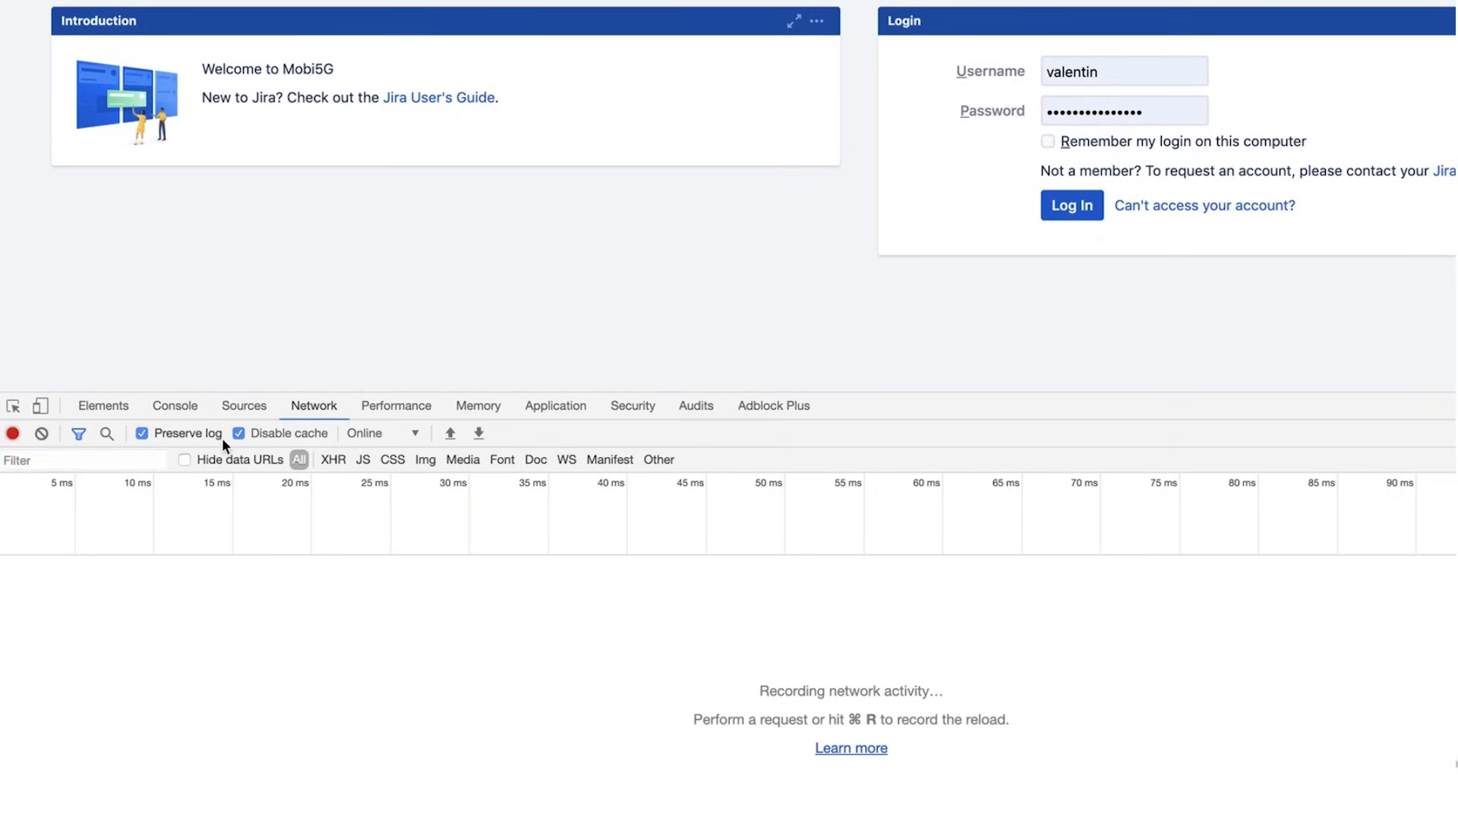
mouse_move(330, 553)
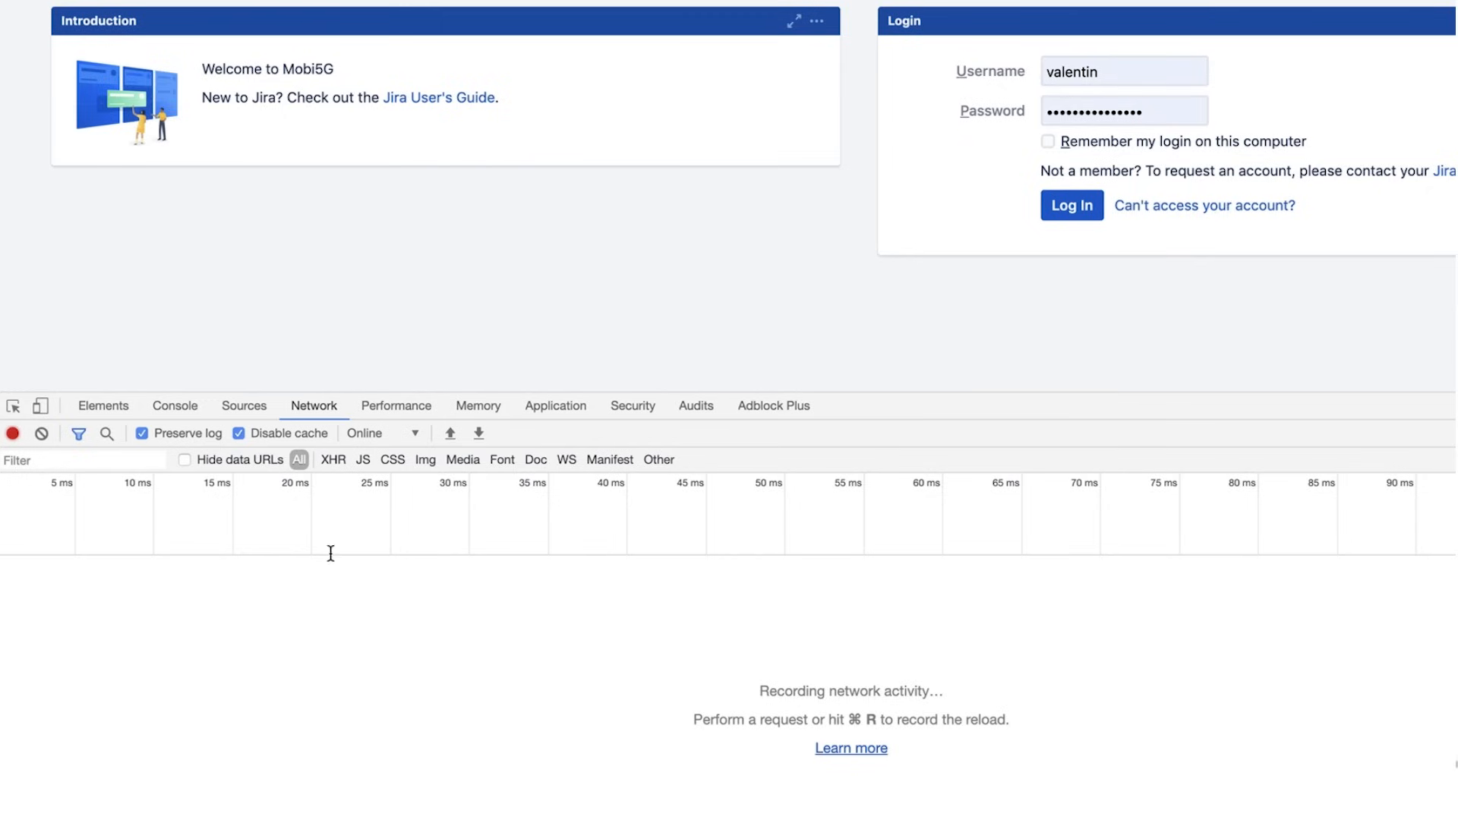
Log into Jira and select the JSESSIONID response cookie in the login request's Cookies details
click(1071, 205)
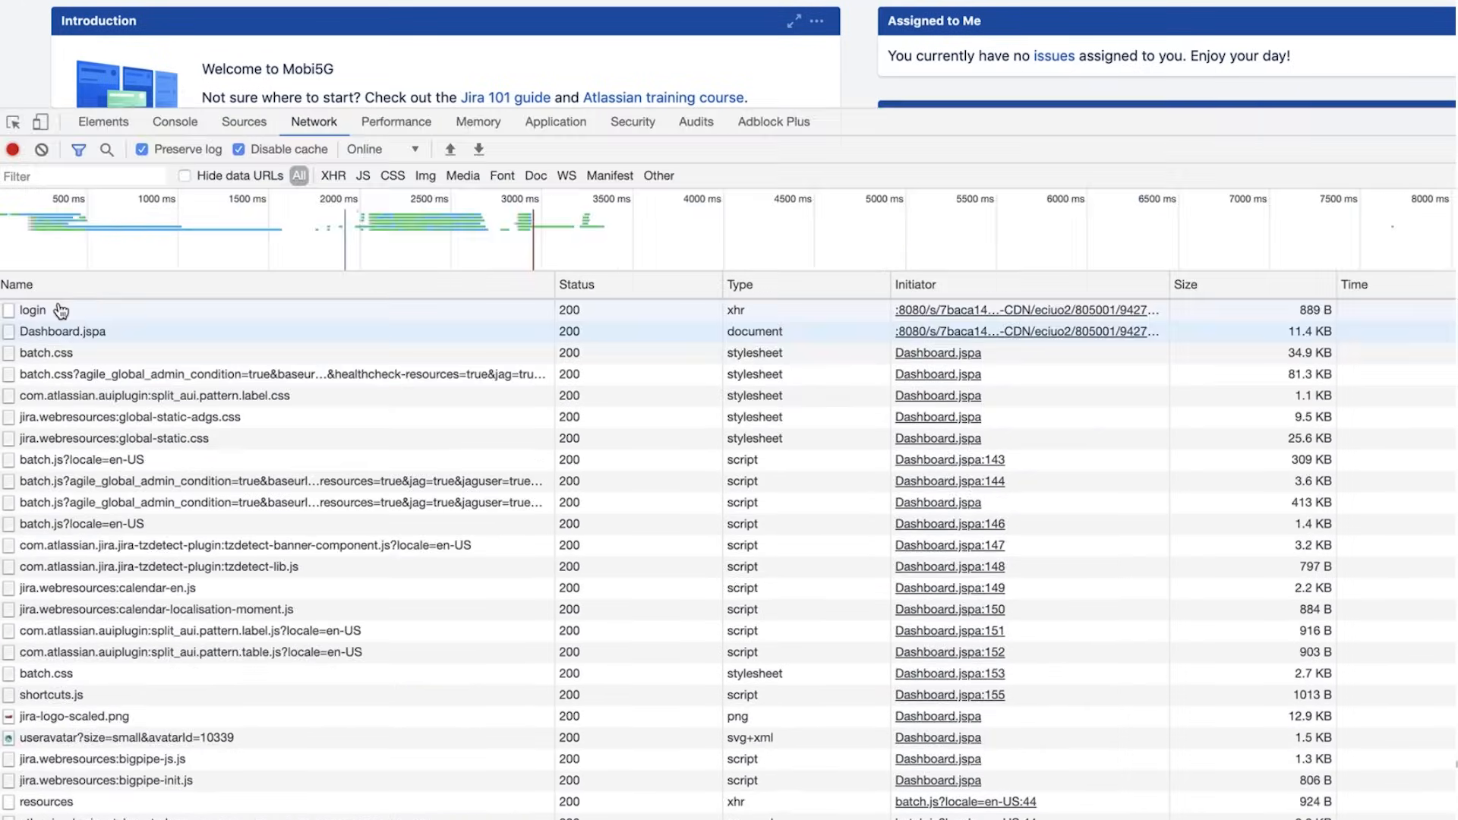
click(32, 309)
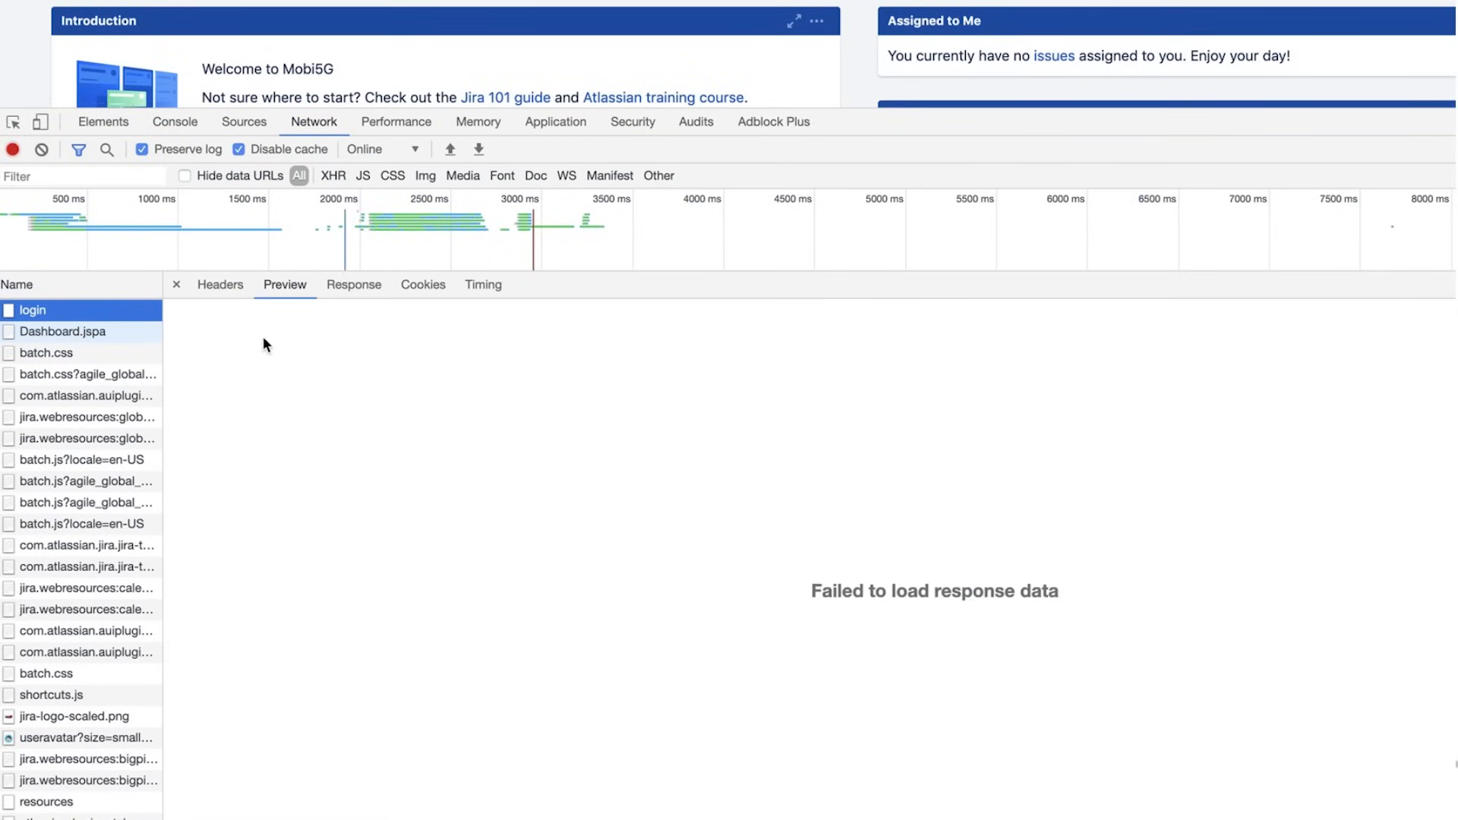
click(422, 285)
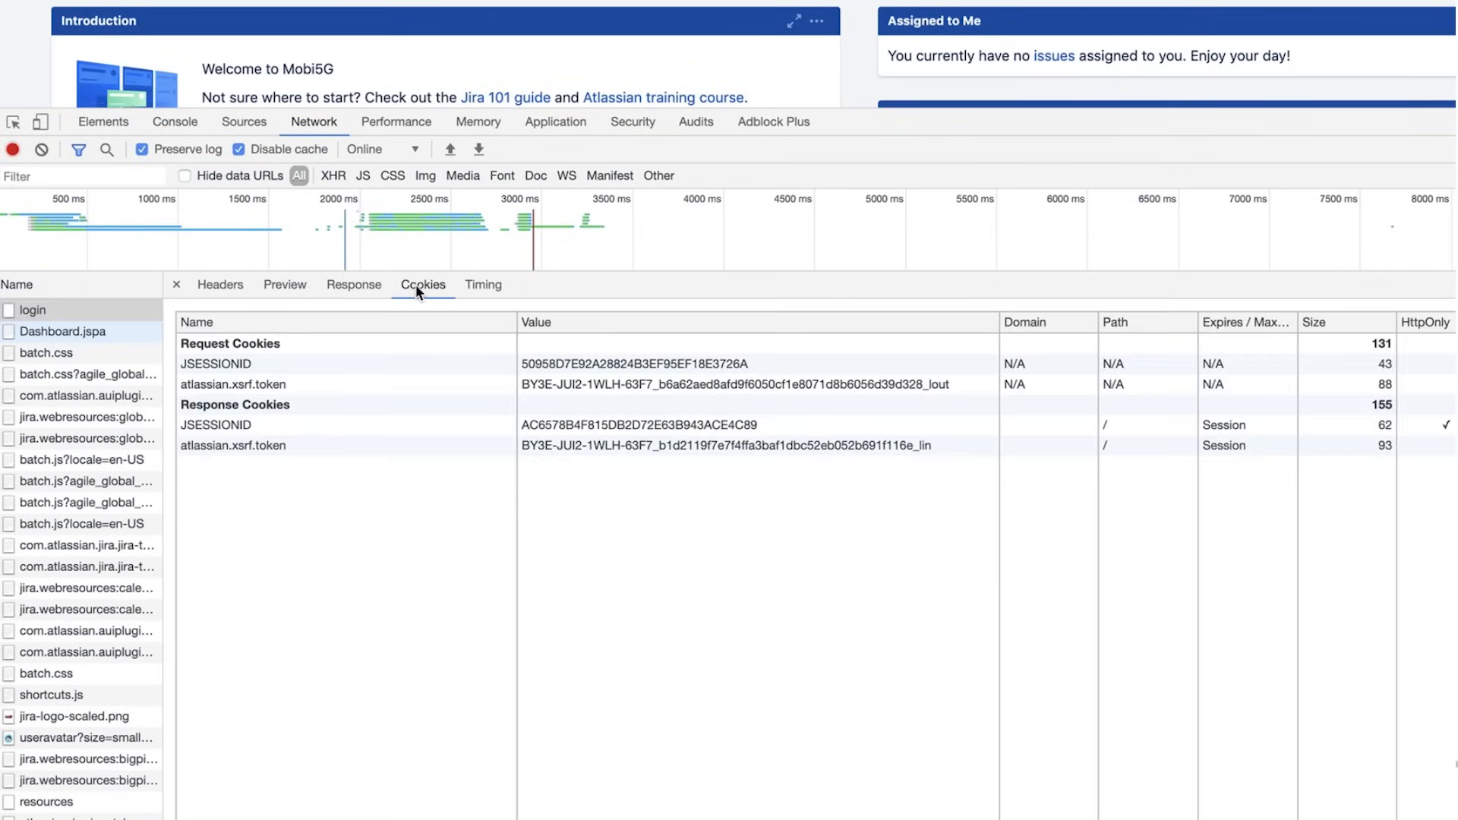
click(218, 425)
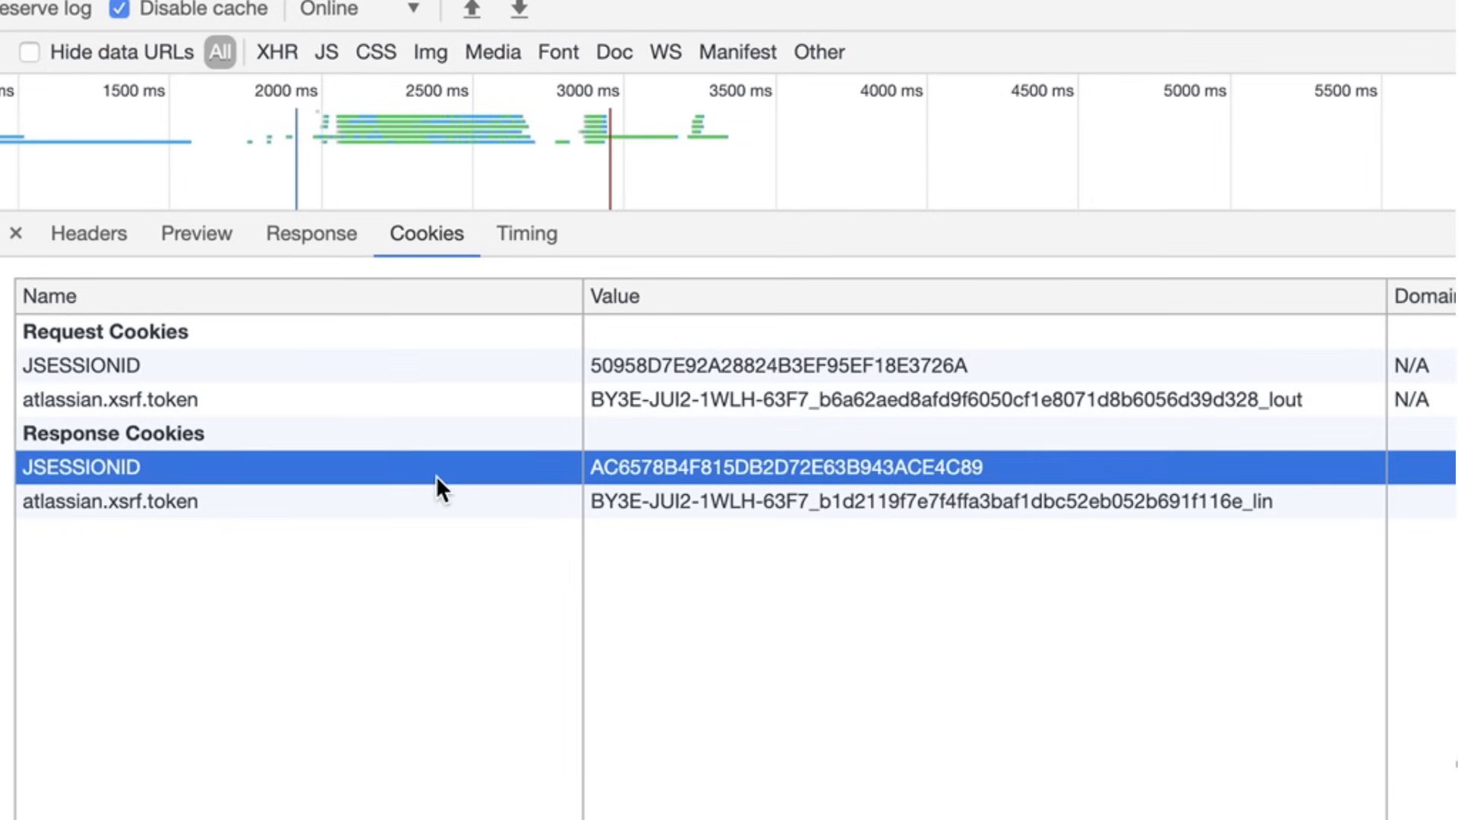
mouse_move(456, 539)
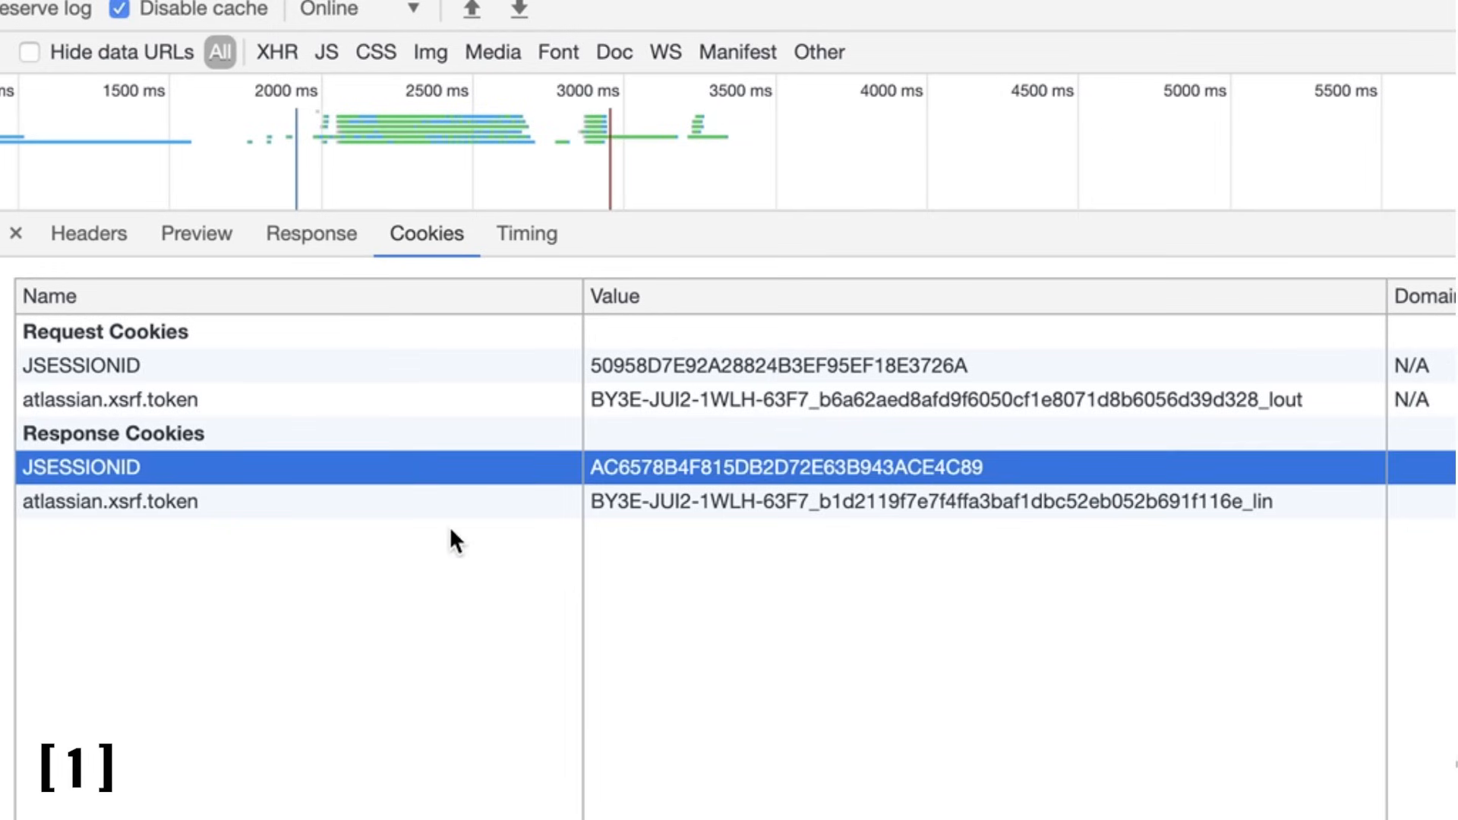